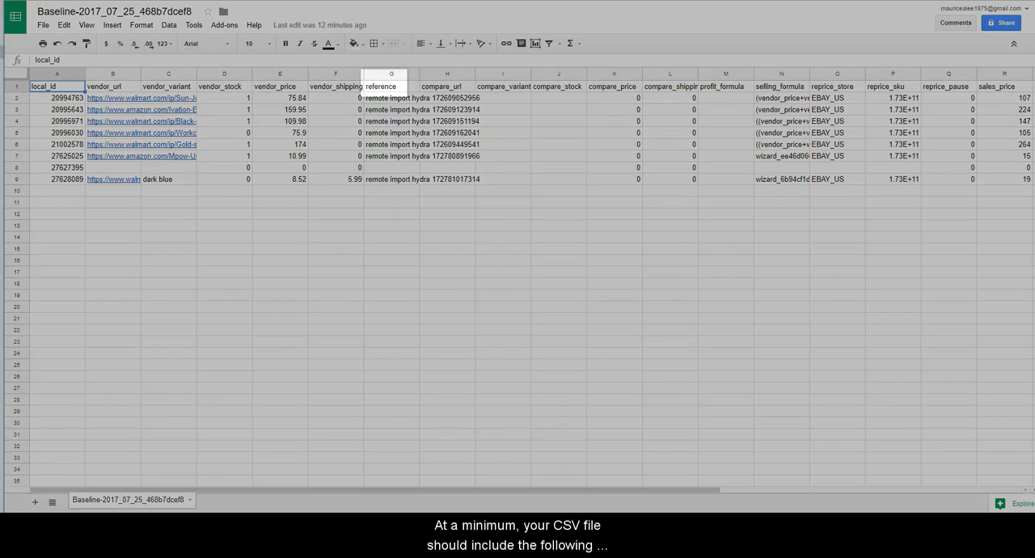
Step: Reach the My Items list and start a CSV import from the Import/Export menu
click(113, 85)
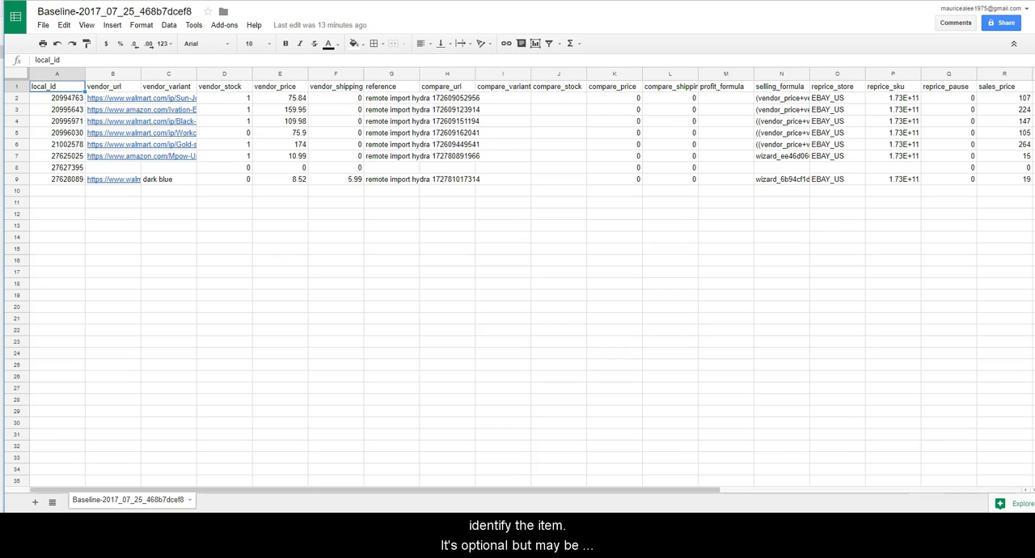
mouse_move(592, 10)
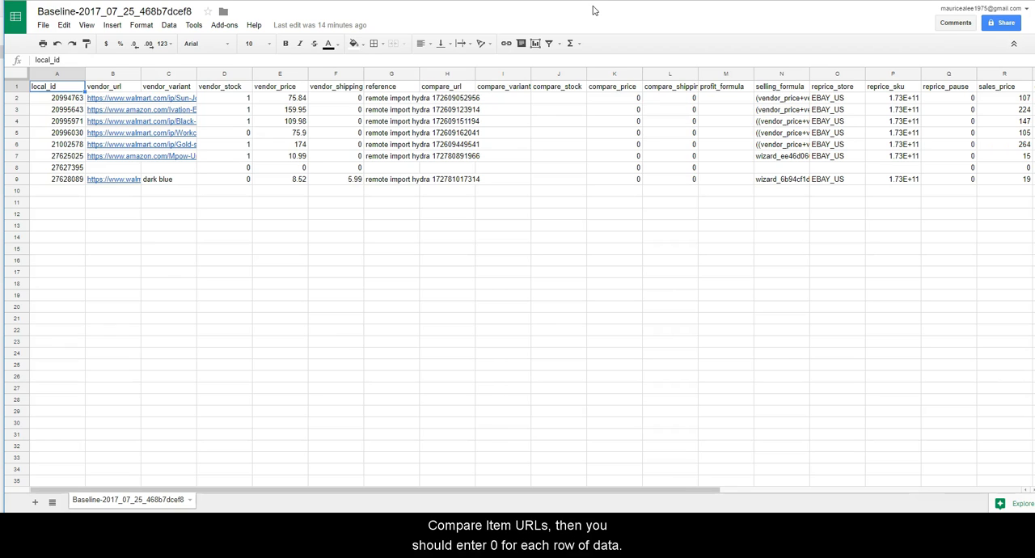
text(n)
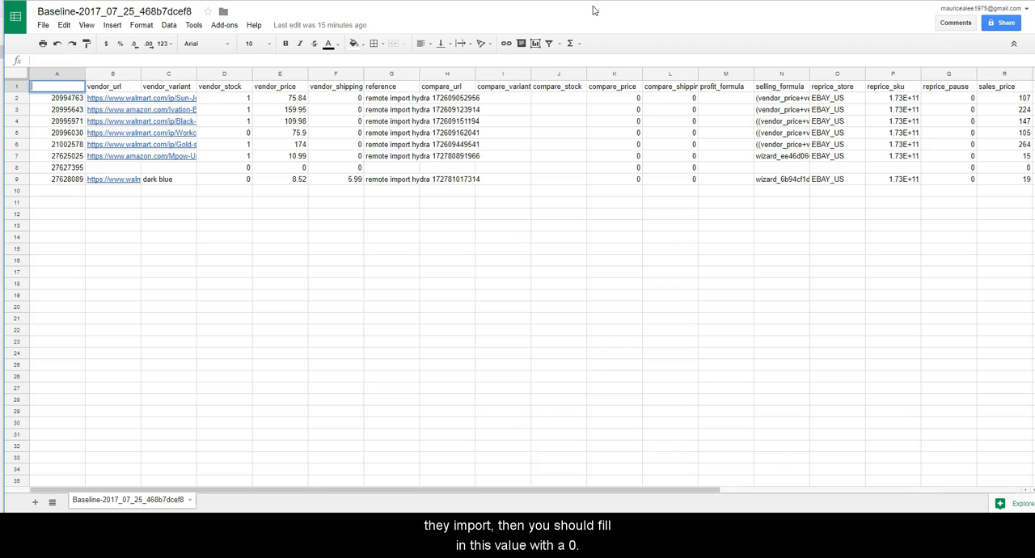
click(57, 85)
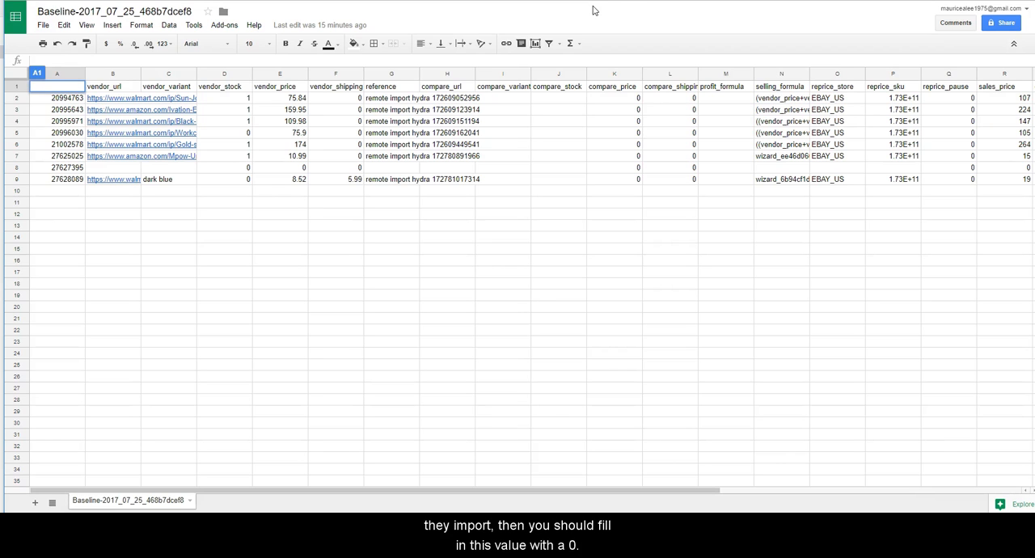
mouse_move(629, 23)
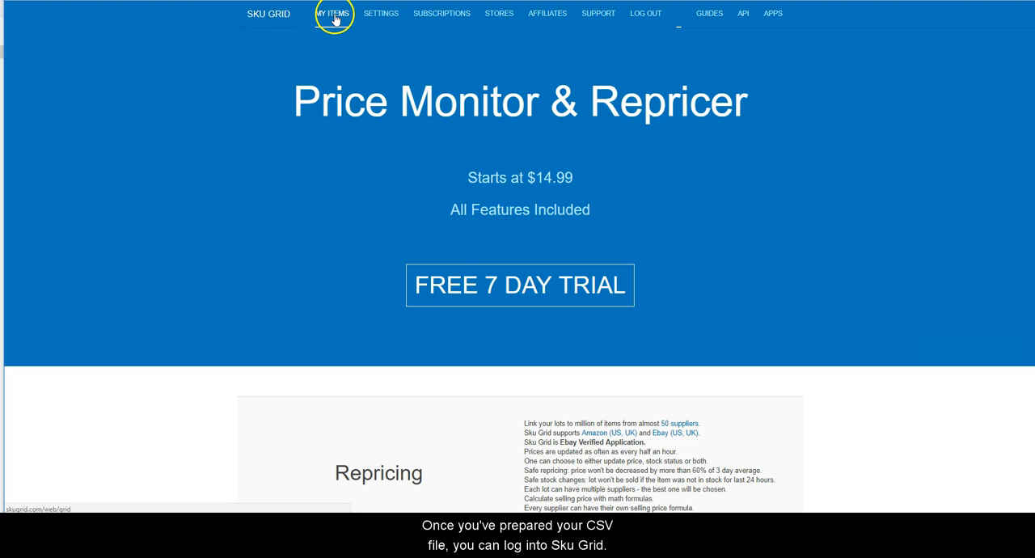
click(331, 13)
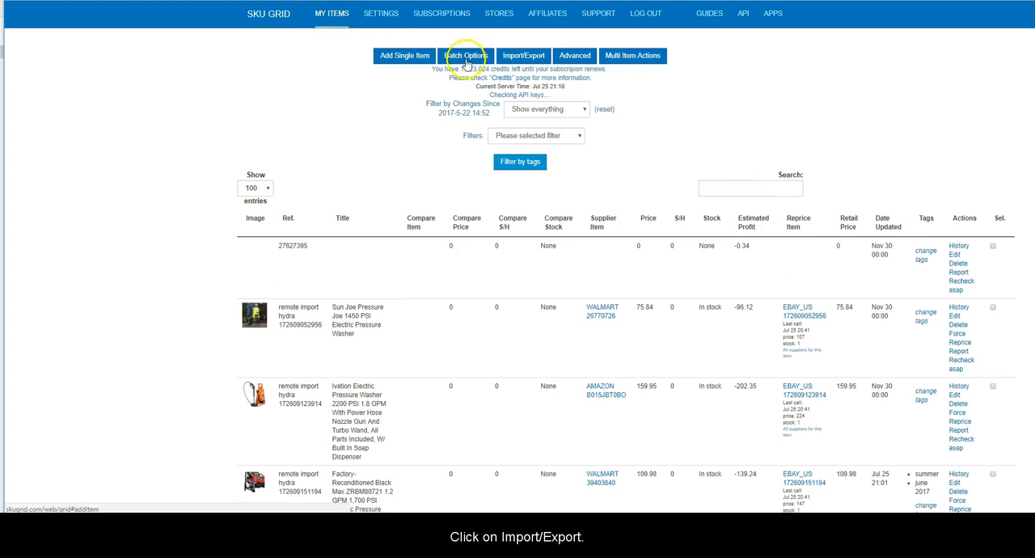
click(523, 55)
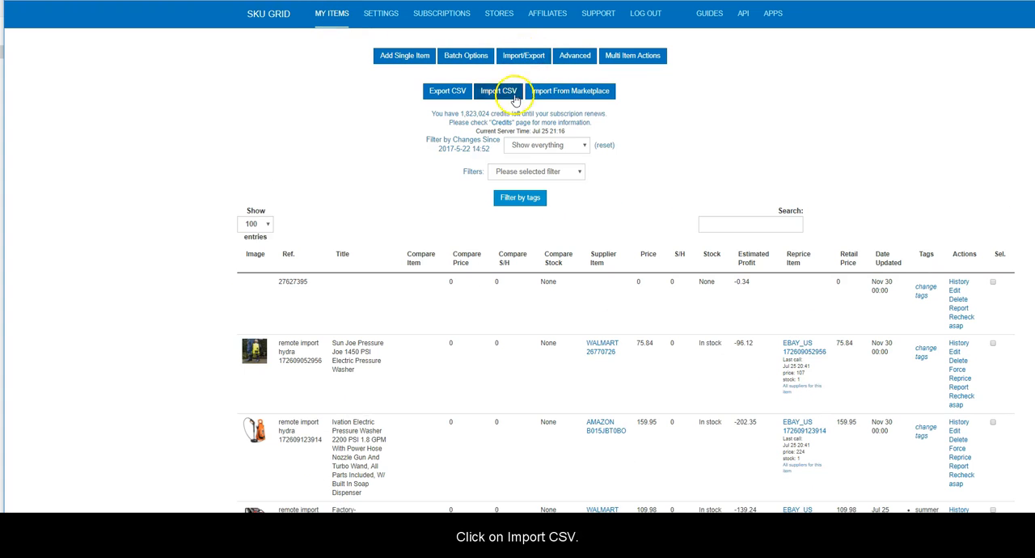
click(503, 90)
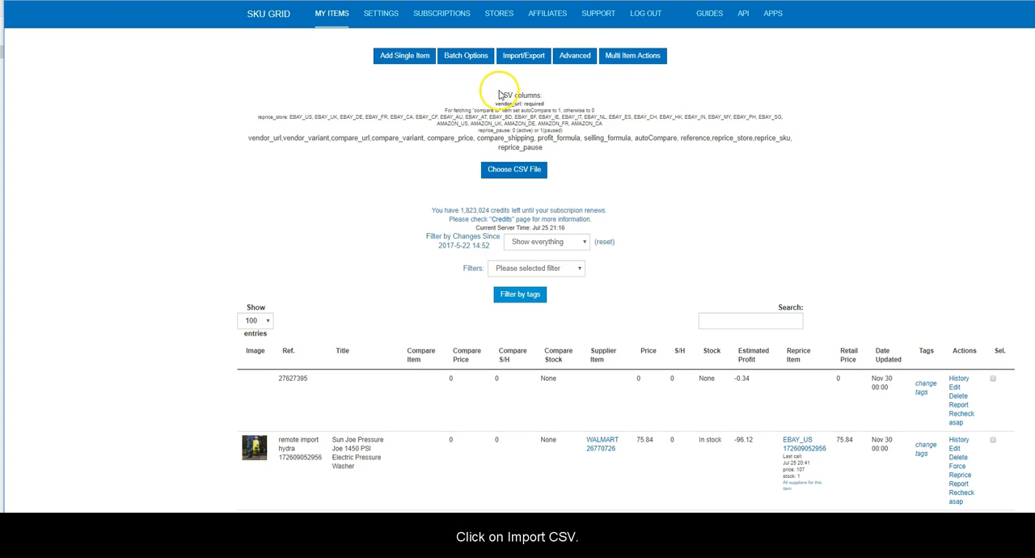
mouse_move(394, 168)
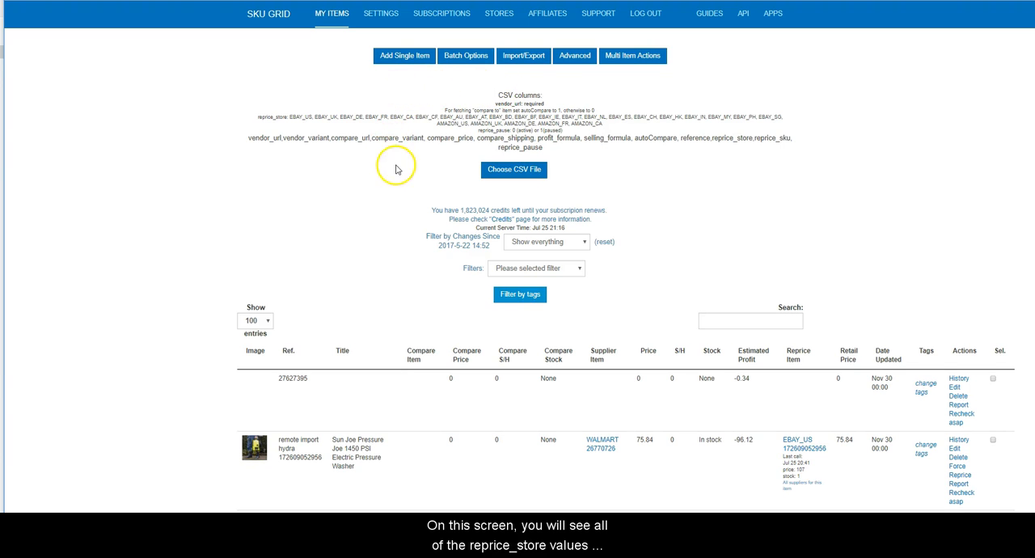
mouse_move(336, 129)
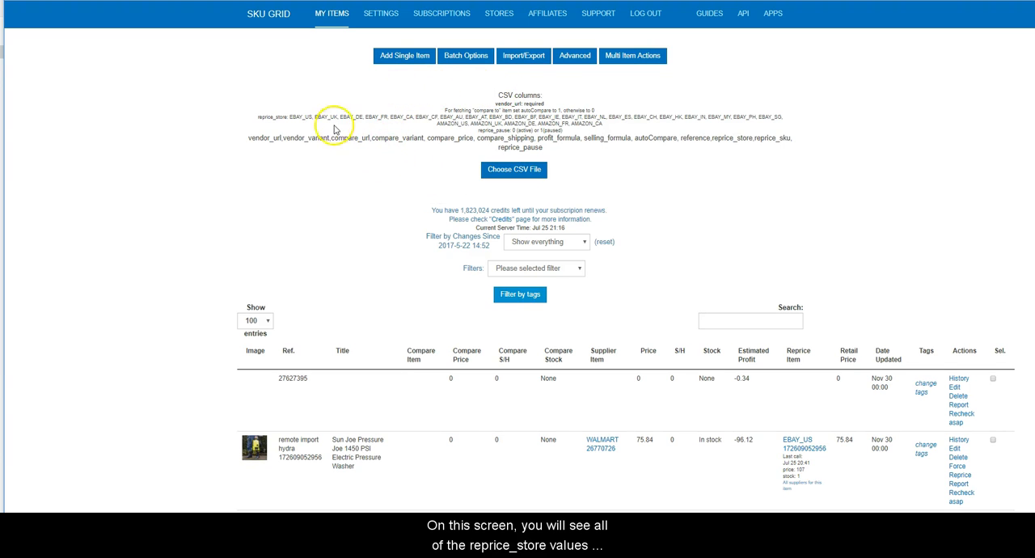
mouse_move(437, 126)
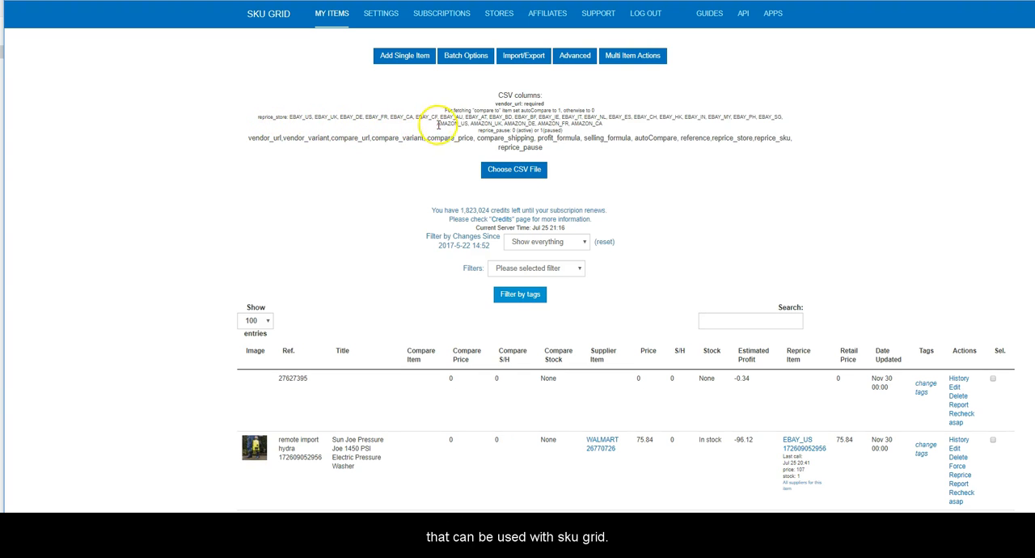
mouse_move(646, 126)
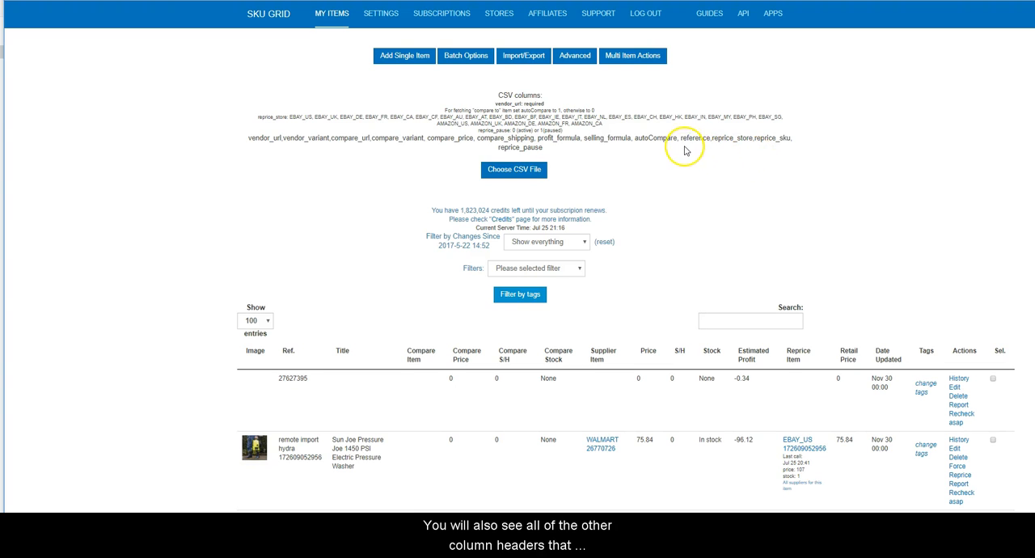
mouse_move(525, 136)
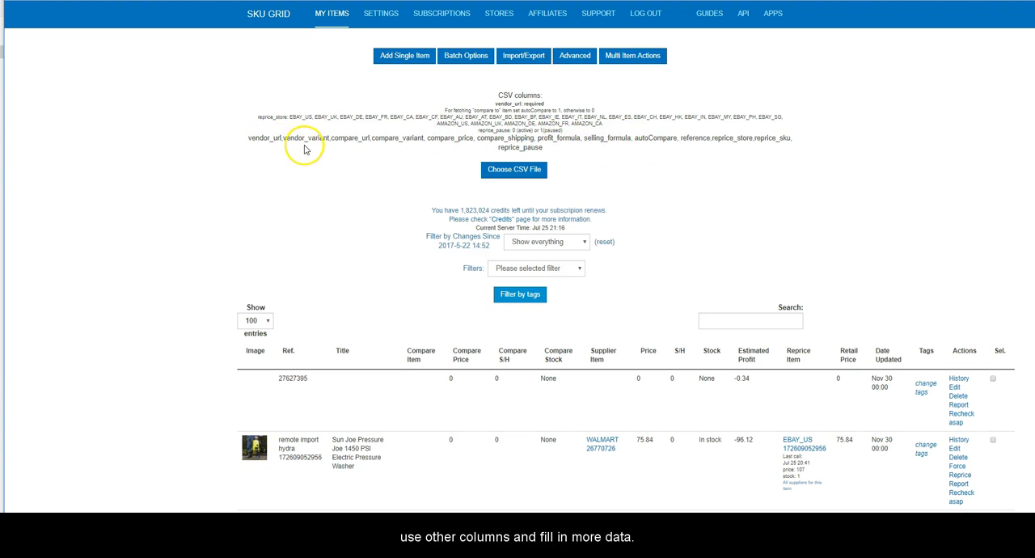
mouse_move(342, 150)
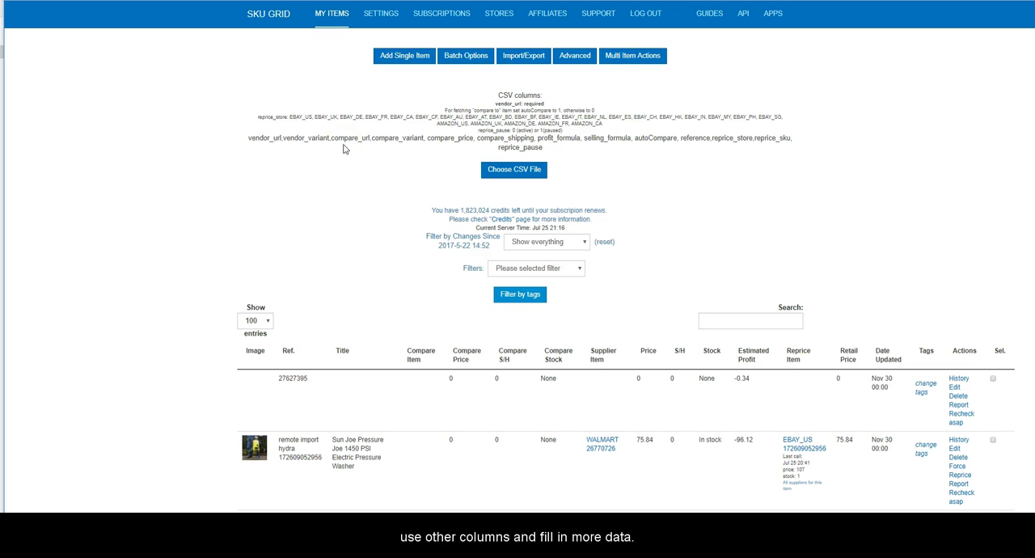
click(514, 169)
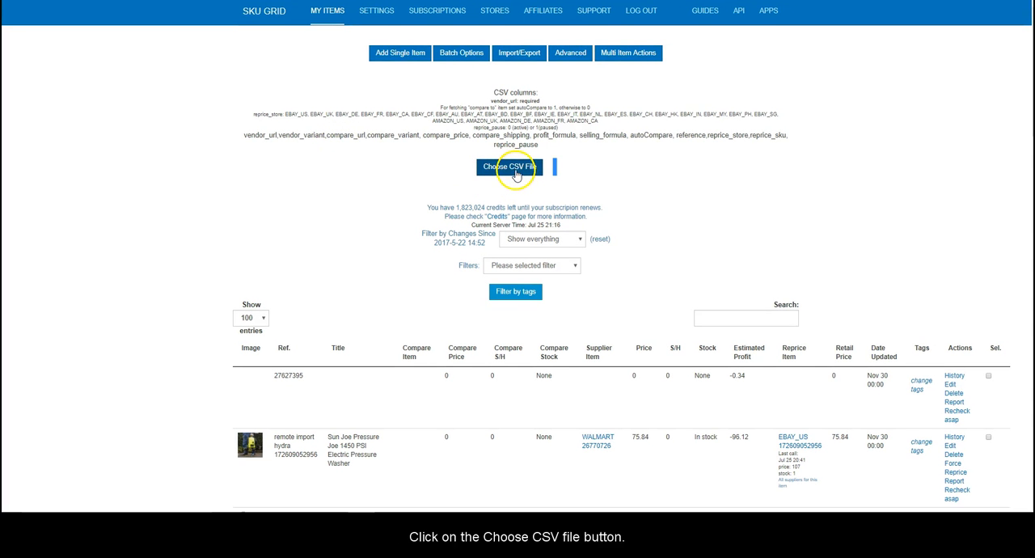
Step: Choose the Baseline CSV from Downloads and submit it for import
click(508, 167)
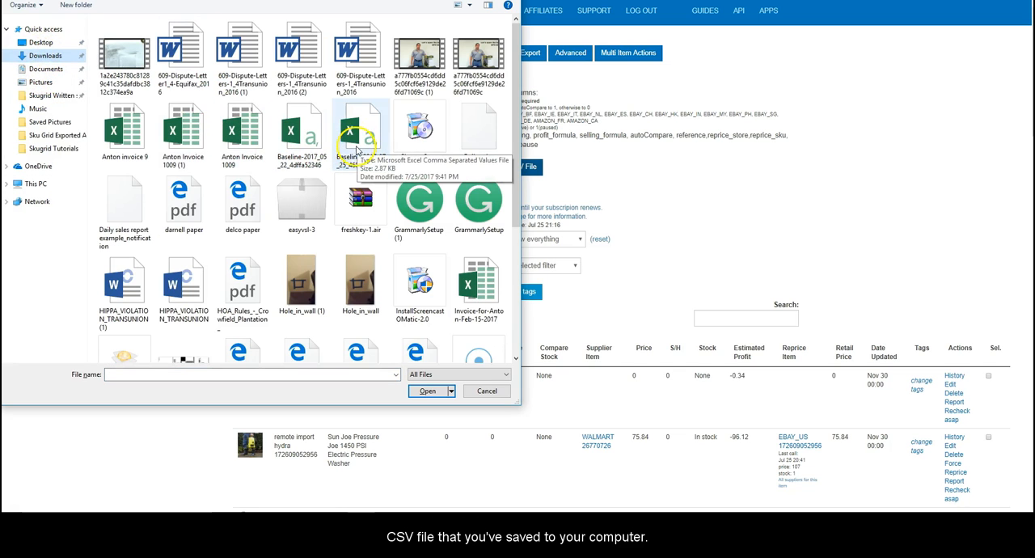
click(361, 132)
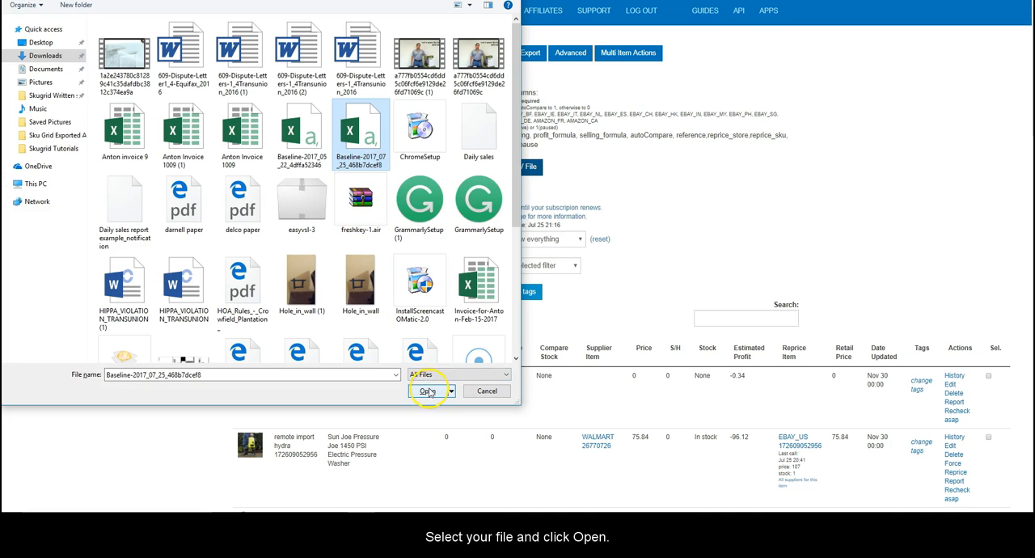
click(427, 390)
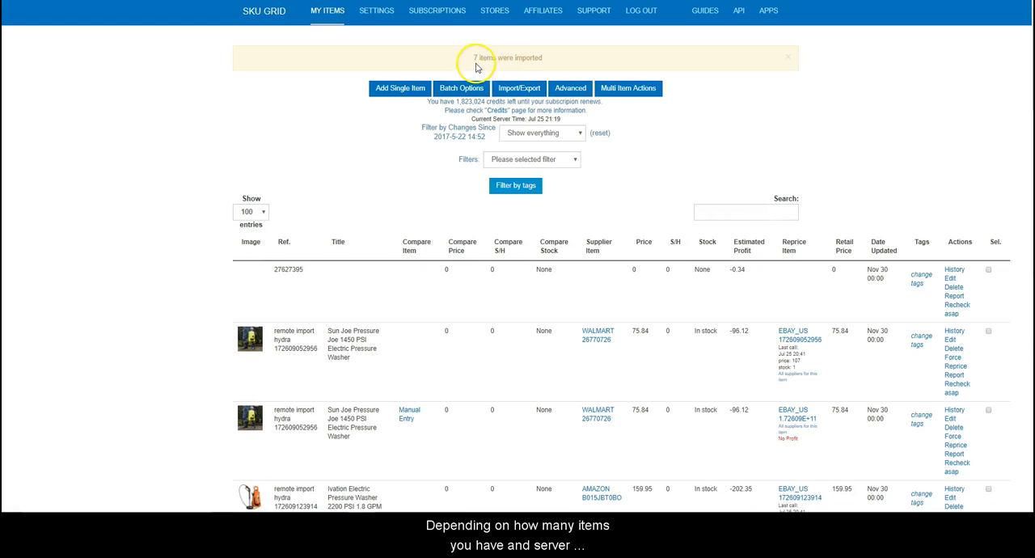
mouse_move(522, 71)
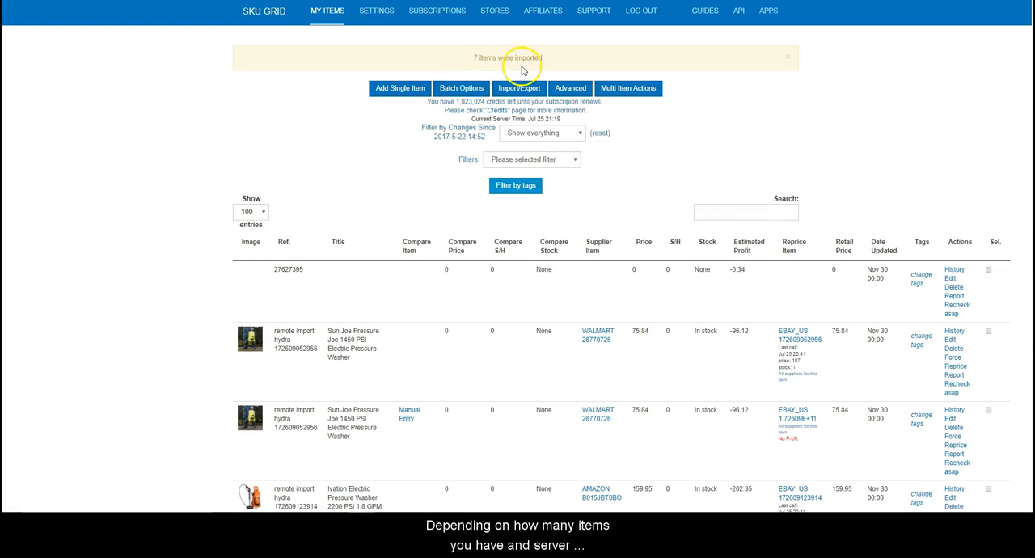
mouse_move(501, 73)
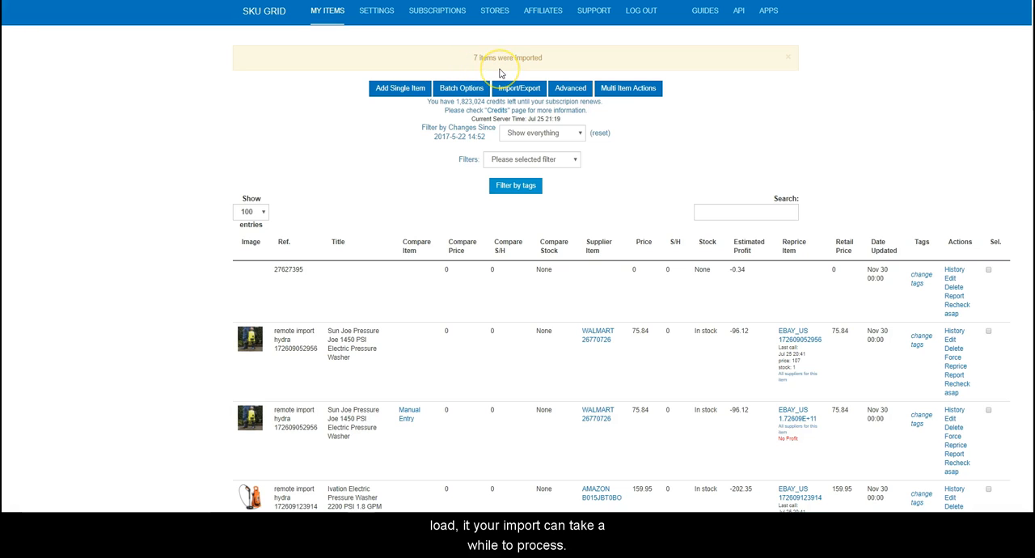
mouse_move(488, 71)
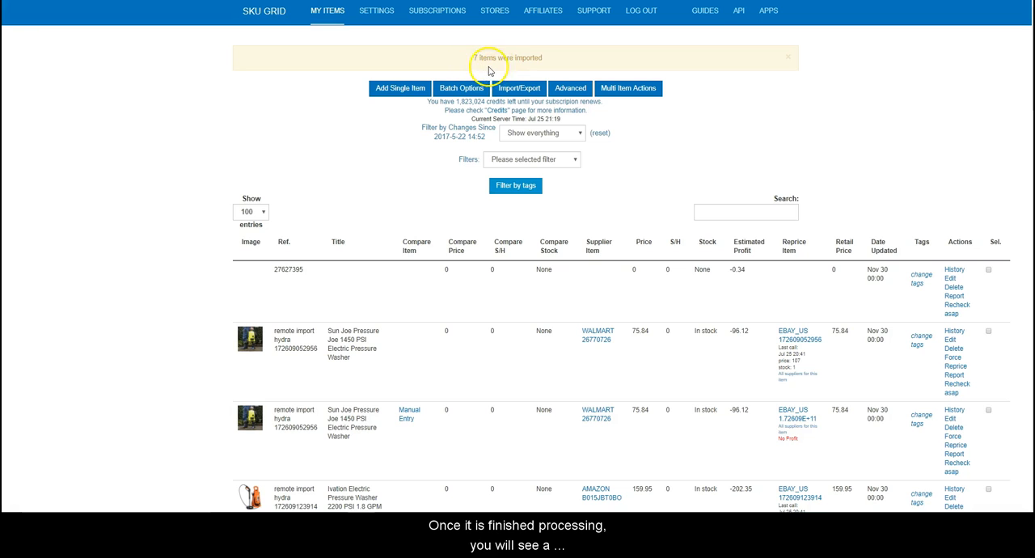
Step: Dismiss the '7 items were imported' notification, leaving the imported listings shown
click(788, 58)
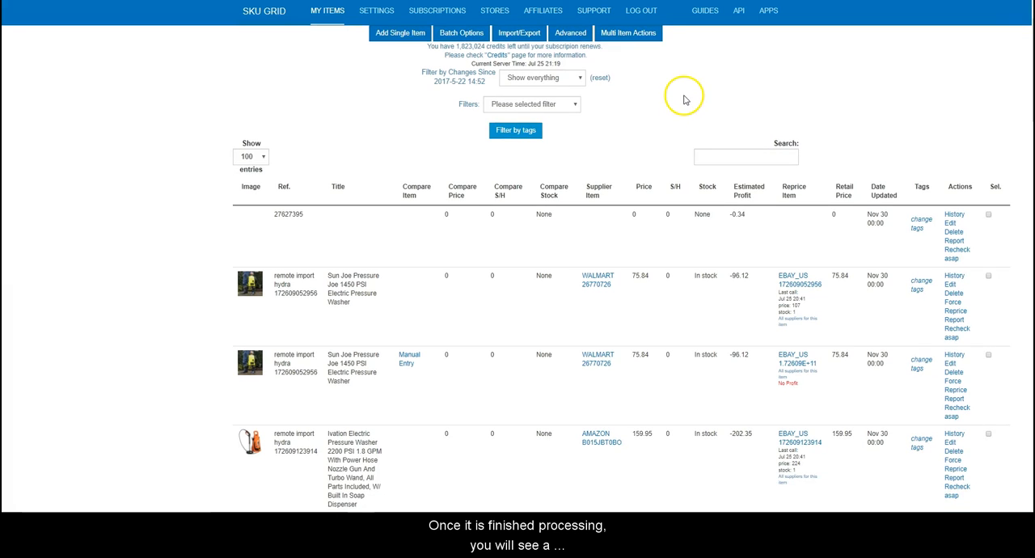